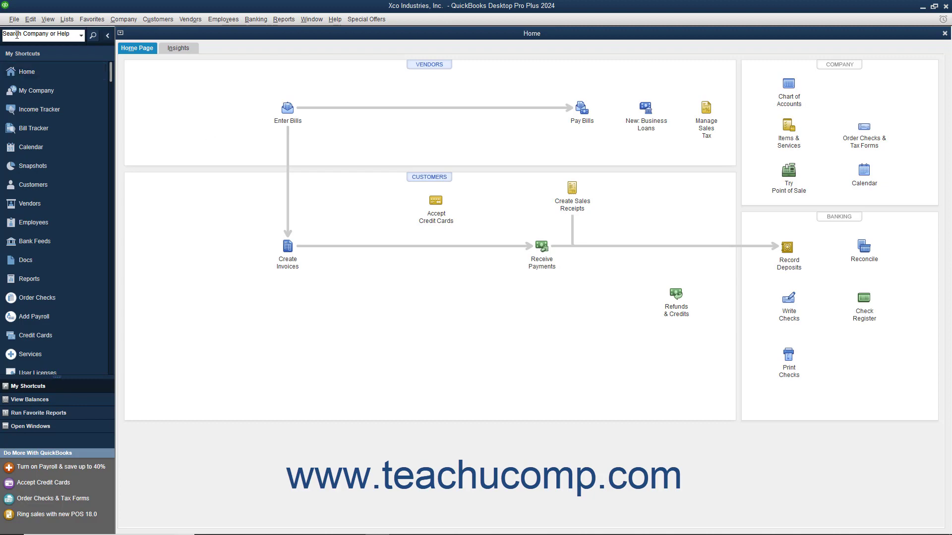
Show the Accountant's Copy options under File > Send Company File.
click(13, 19)
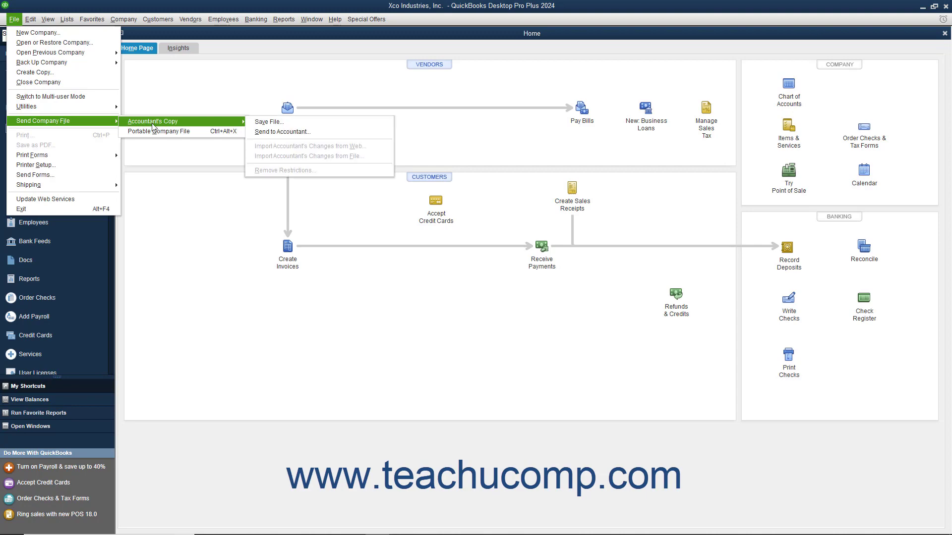
mouse_move(281, 132)
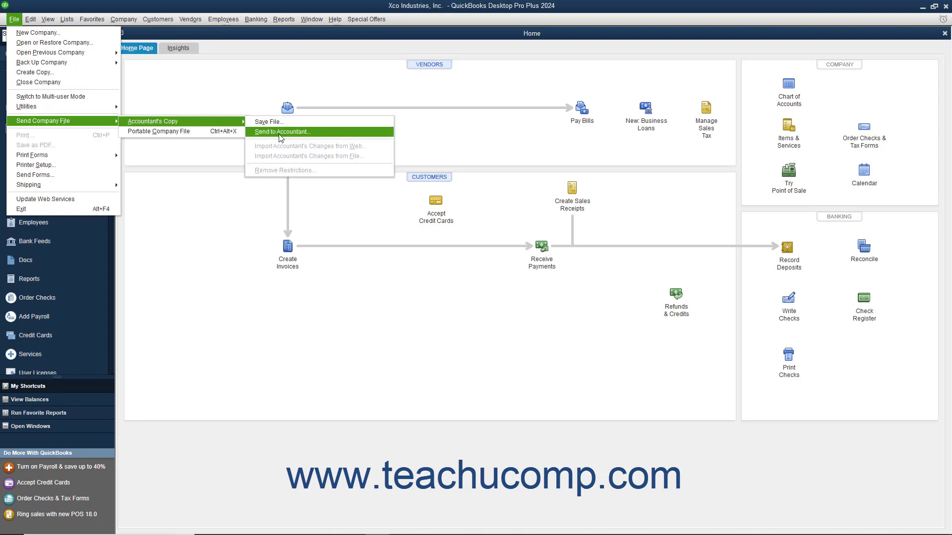
Start Send to Accountant and set the dividing date to End of Last Month (09/30/2019).
click(281, 131)
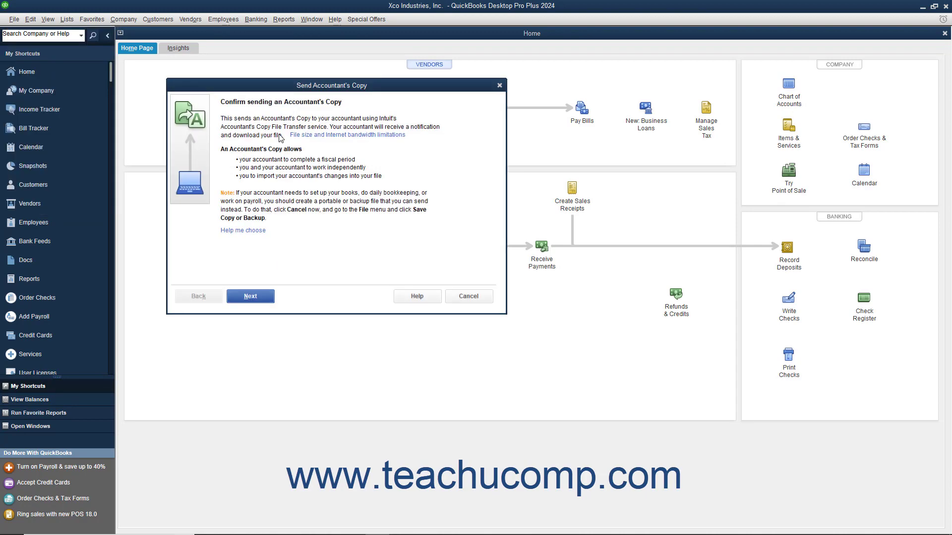
mouse_move(295, 168)
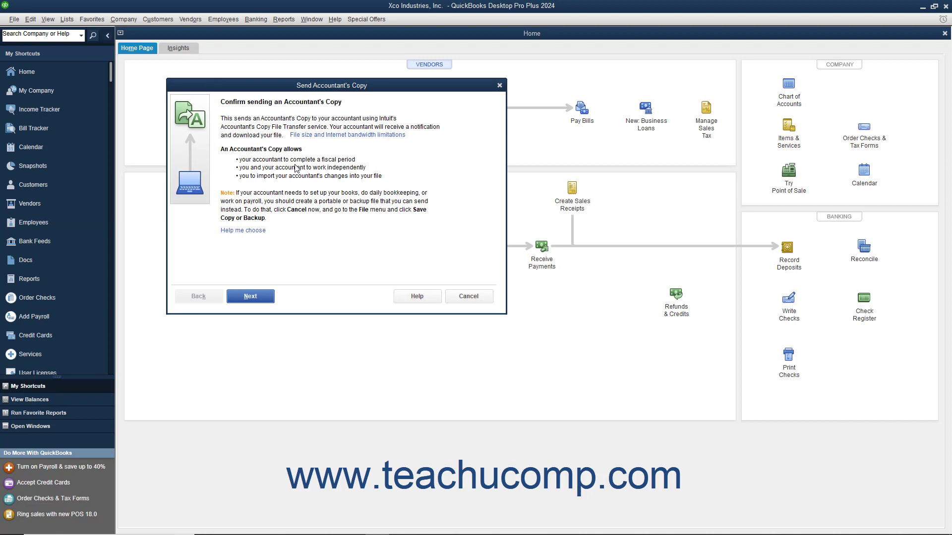
click(249, 296)
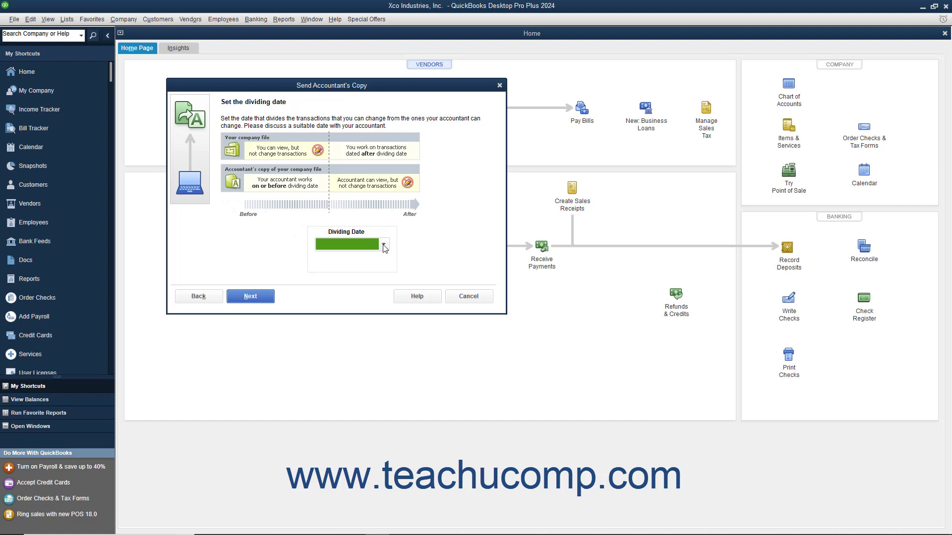
click(346, 244)
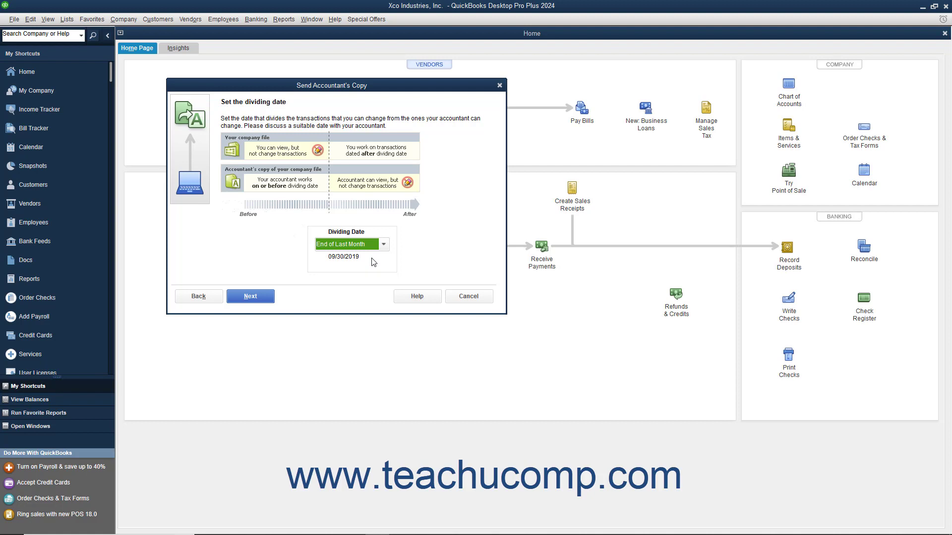
mouse_move(289, 281)
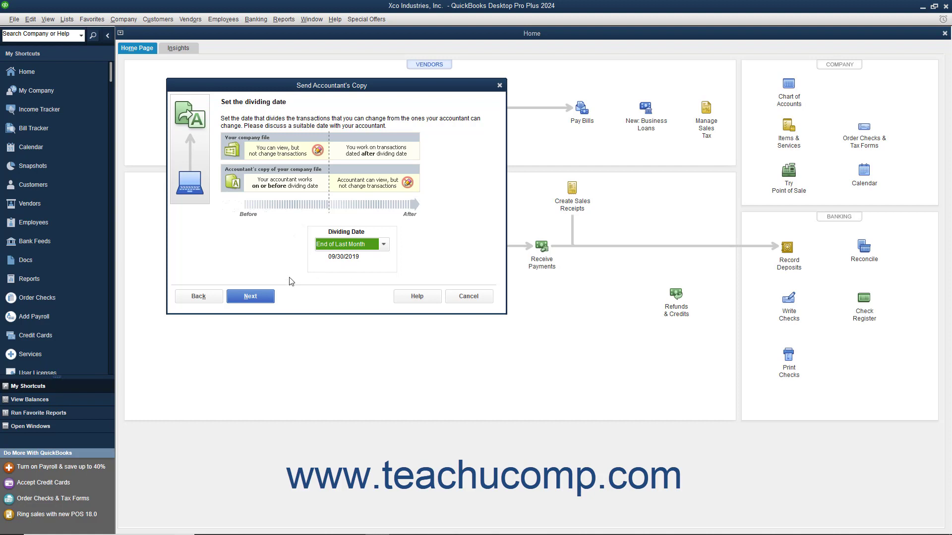
click(250, 296)
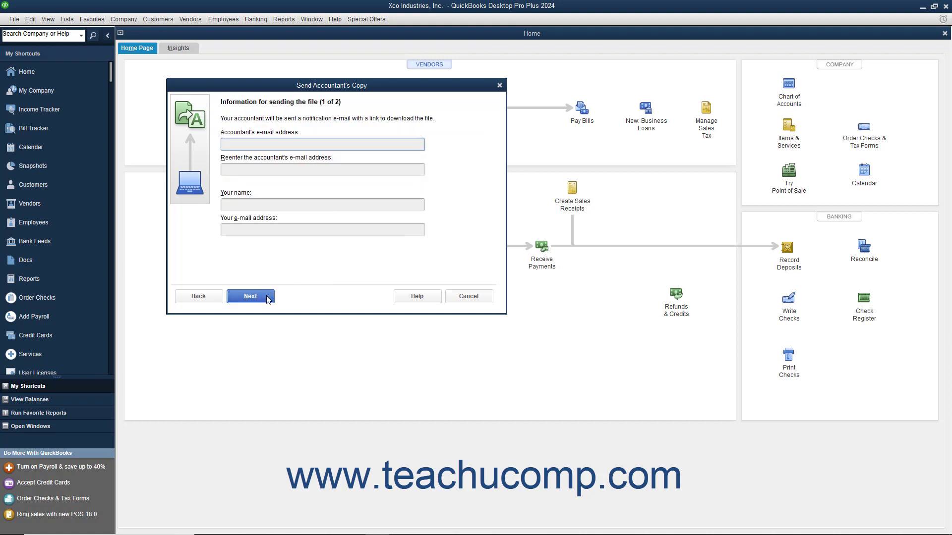
click(323, 144)
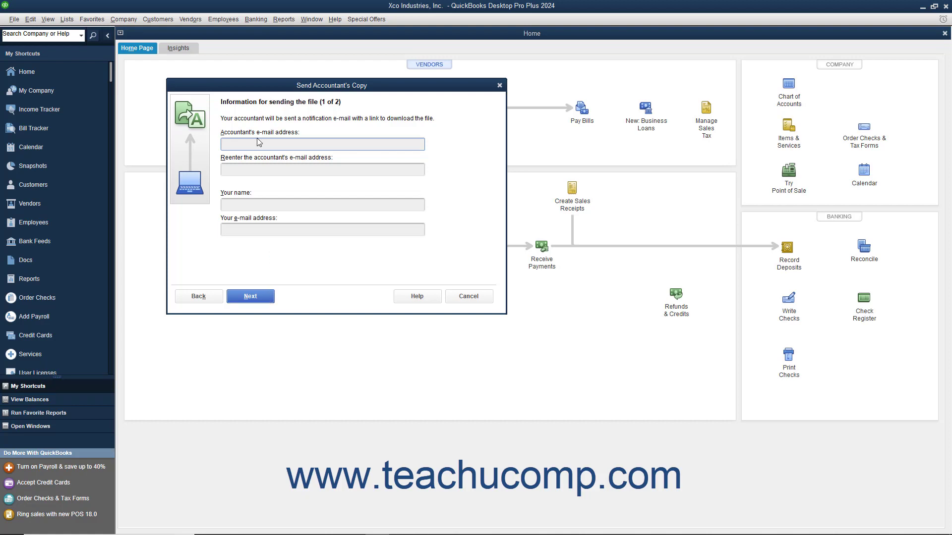
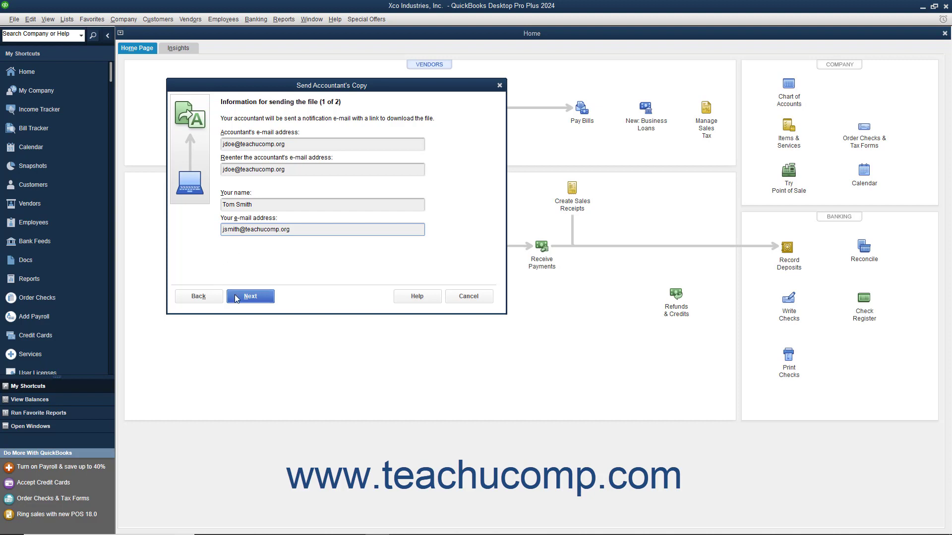
Enter the file transfer password and re-enter it to confirm.
click(249, 296)
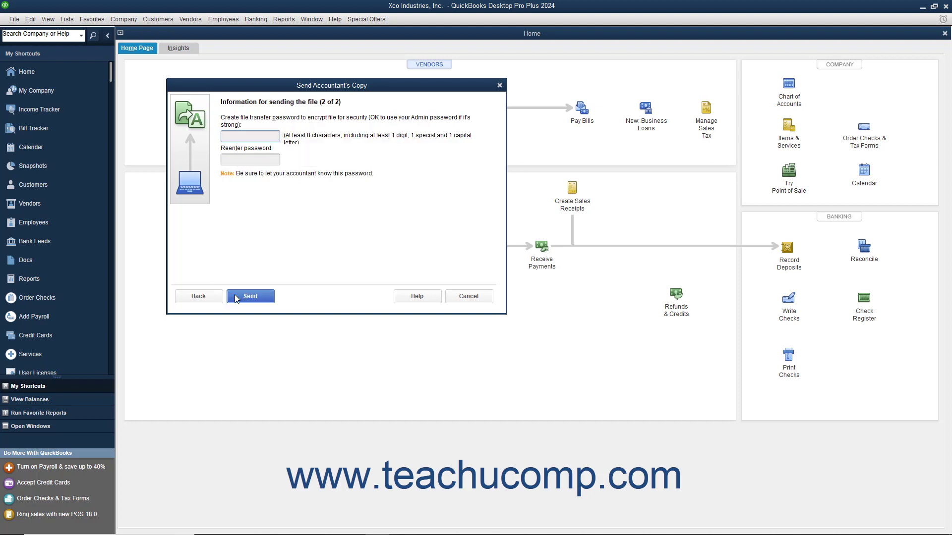
click(250, 136)
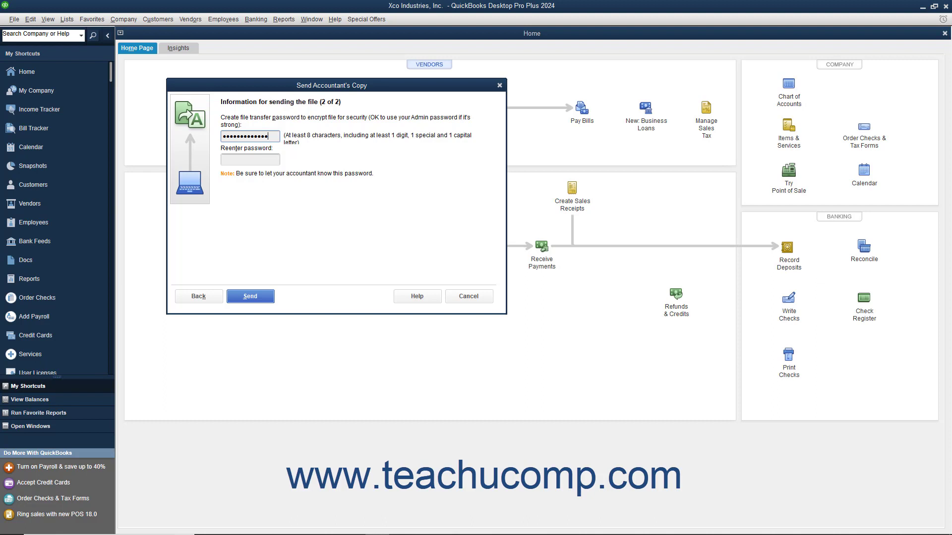
click(249, 159)
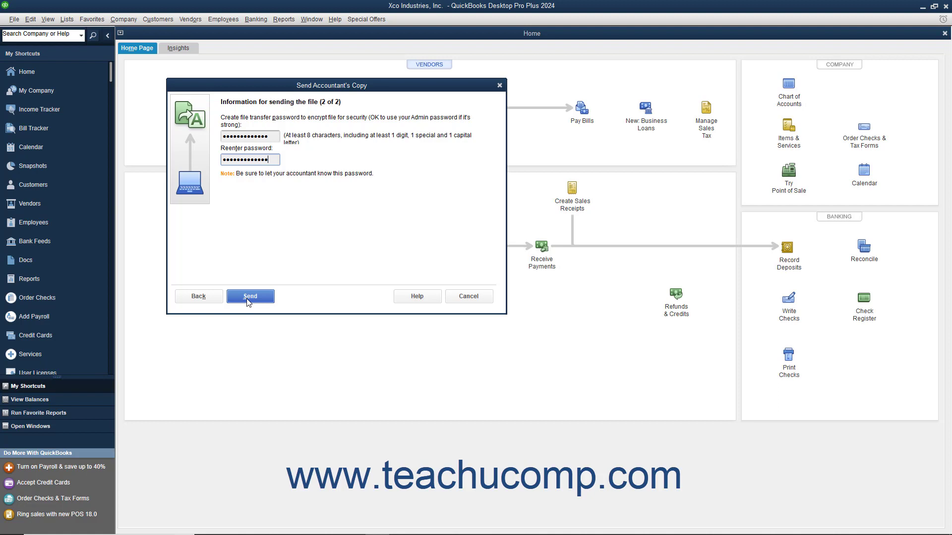
Send the Accountant's Copy, letting all windows close for the upload.
click(250, 296)
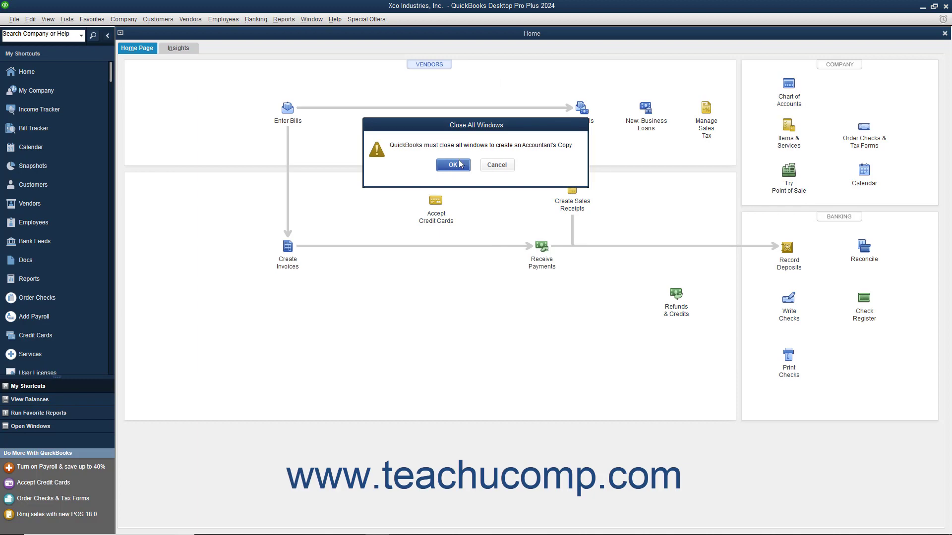
click(452, 164)
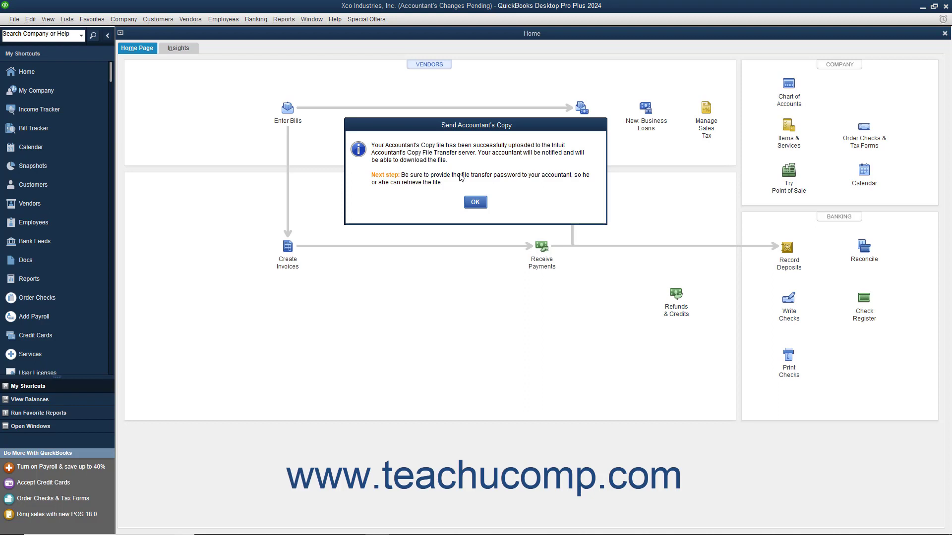
Dismiss the successful upload confirmation message.
click(476, 202)
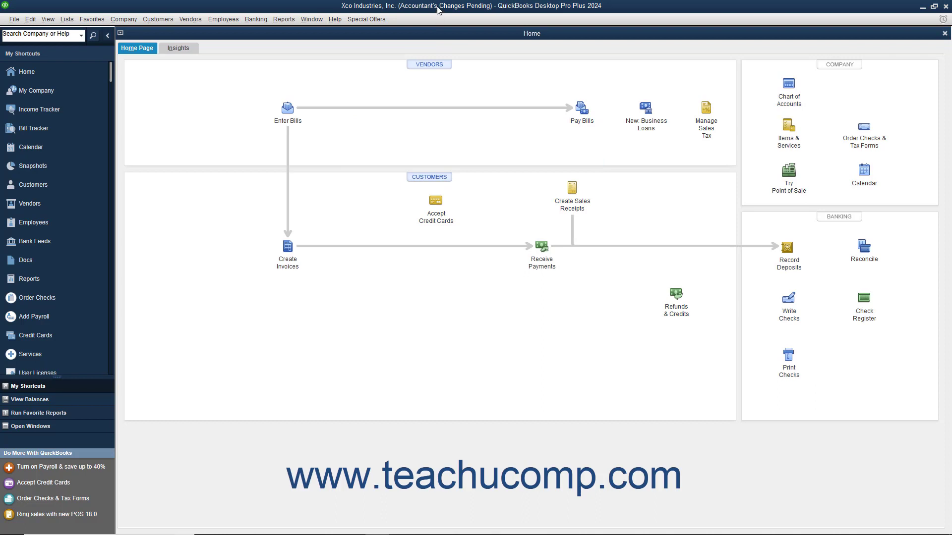
mouse_move(433, 14)
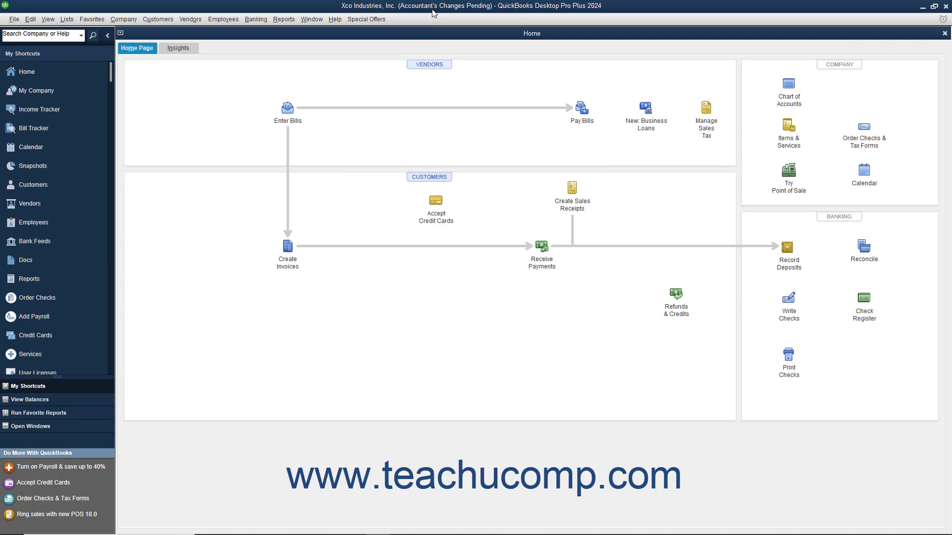
mouse_move(304, 194)
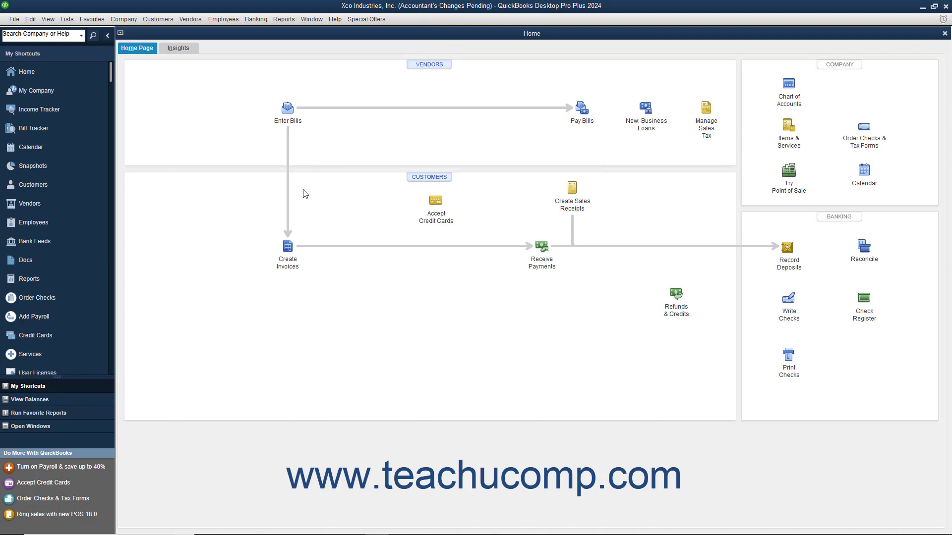